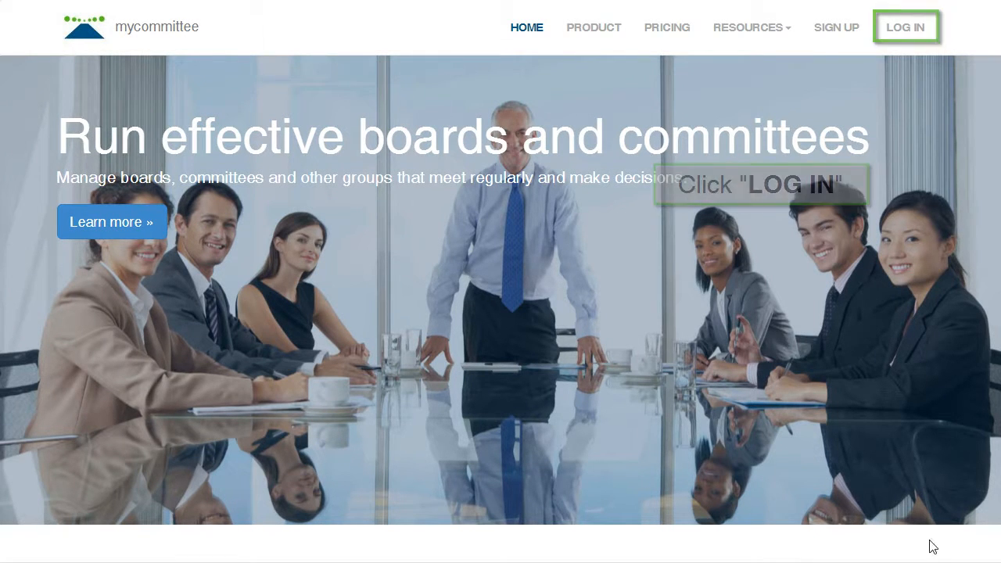
Step: Log in to the MyCommittee account and land on the dashboard
{"action": "left_click", "coordinate": [904, 27]}
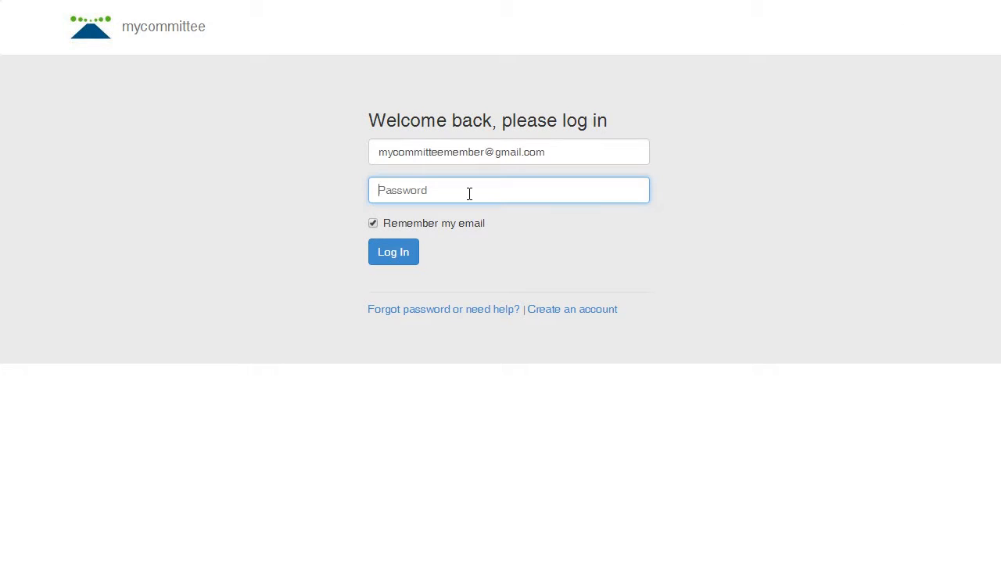
{"action": "left_click", "coordinate": [392, 252]}
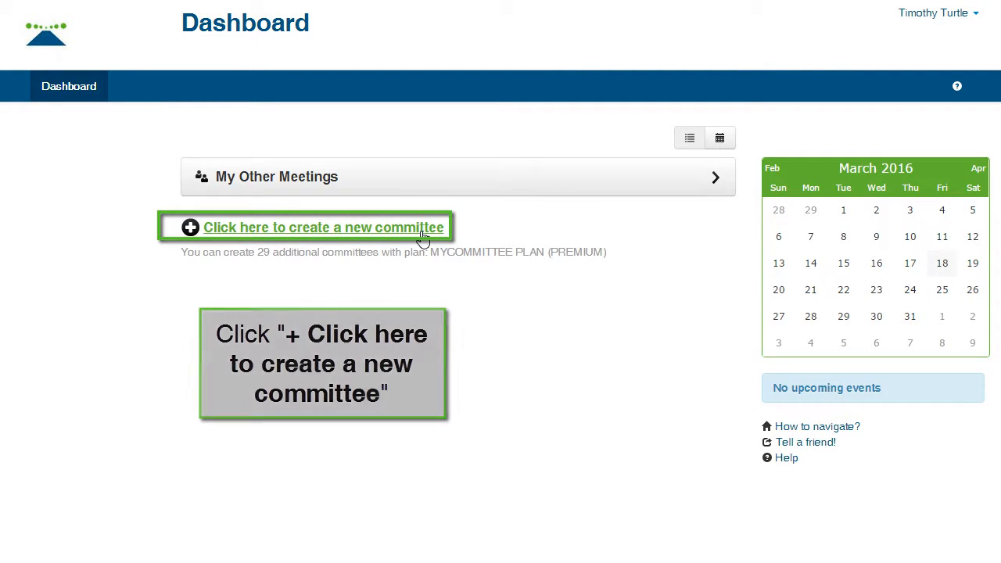
Step: Create a new committee named 'Turtle Committee' with short name 'TurtleC'
{"action": "left_click", "coordinate": [322, 227]}
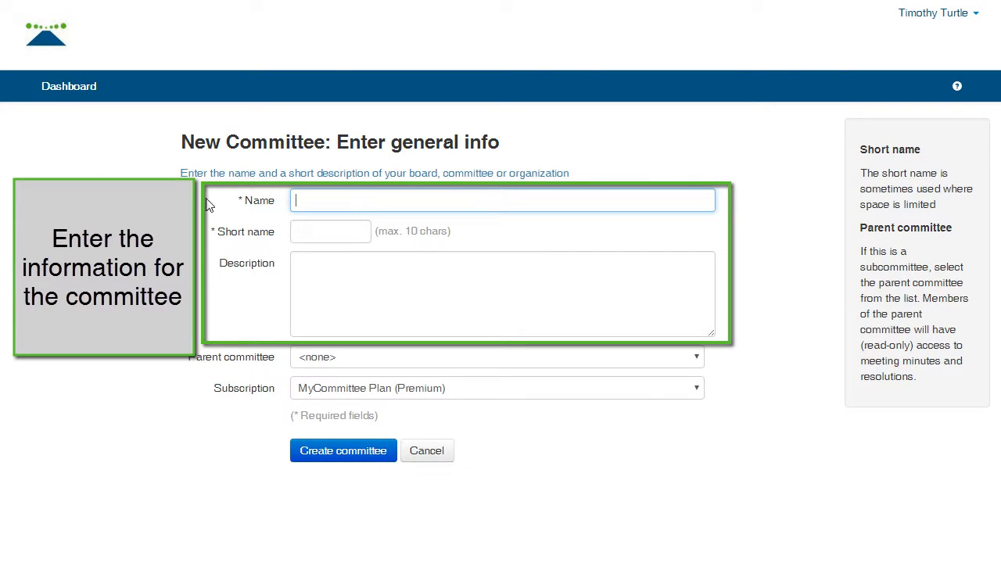
{"action": "type", "text": "Turtle Committee"}
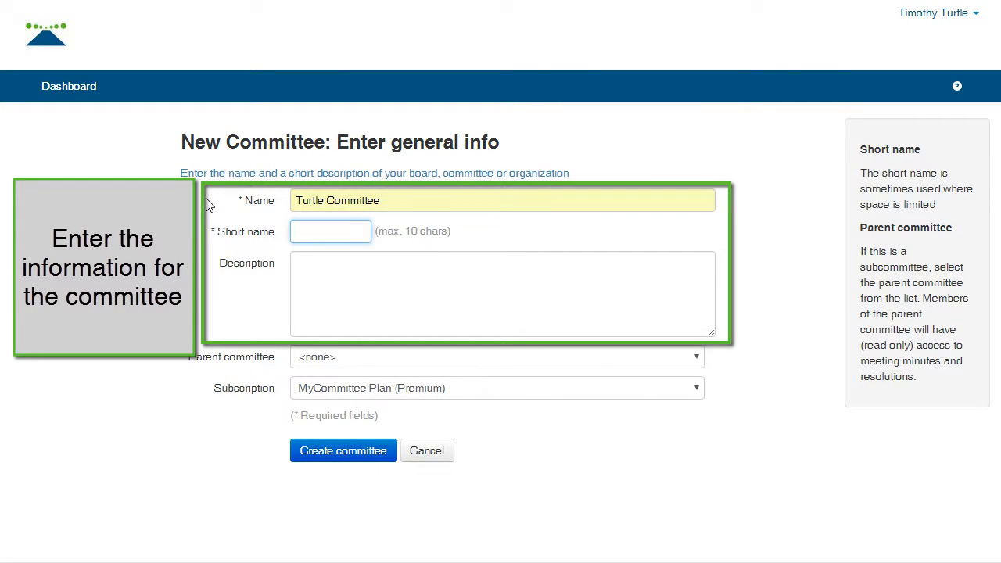
{"action": "type", "text": "TurtleC"}
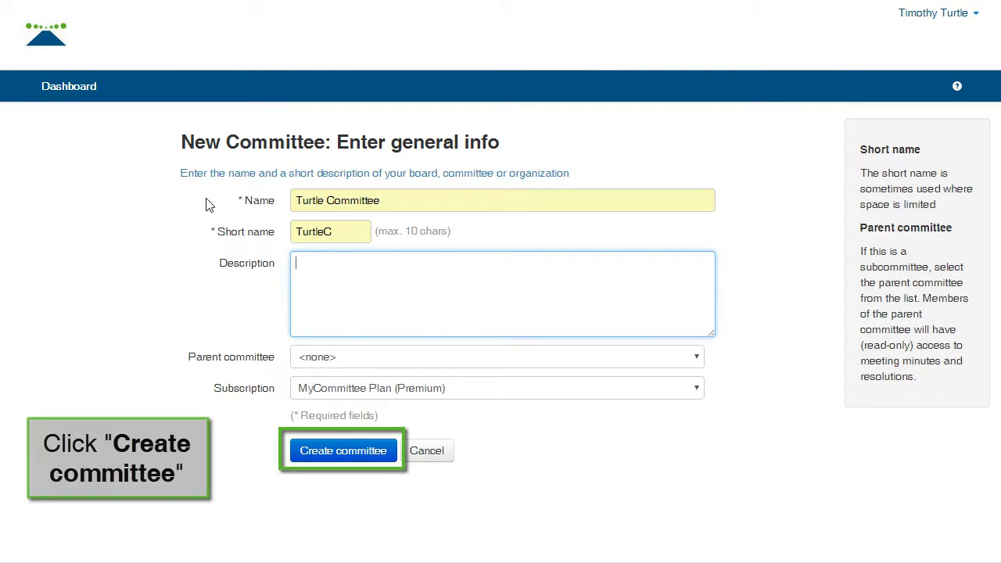
{"action": "left_click", "coordinate": [342, 451]}
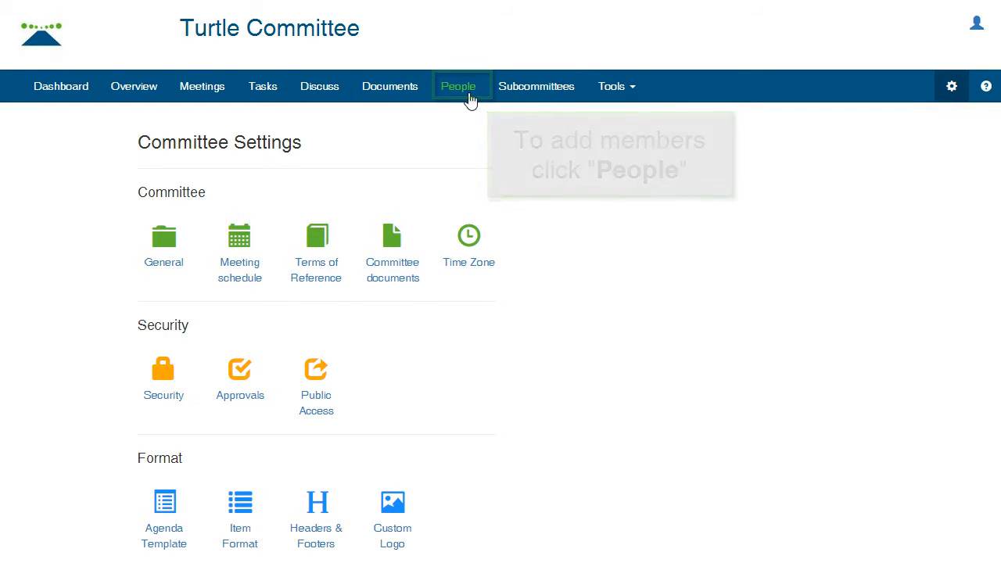
Step: Show the Turtle Committee's People page listing its members
{"action": "left_click", "coordinate": [460, 86]}
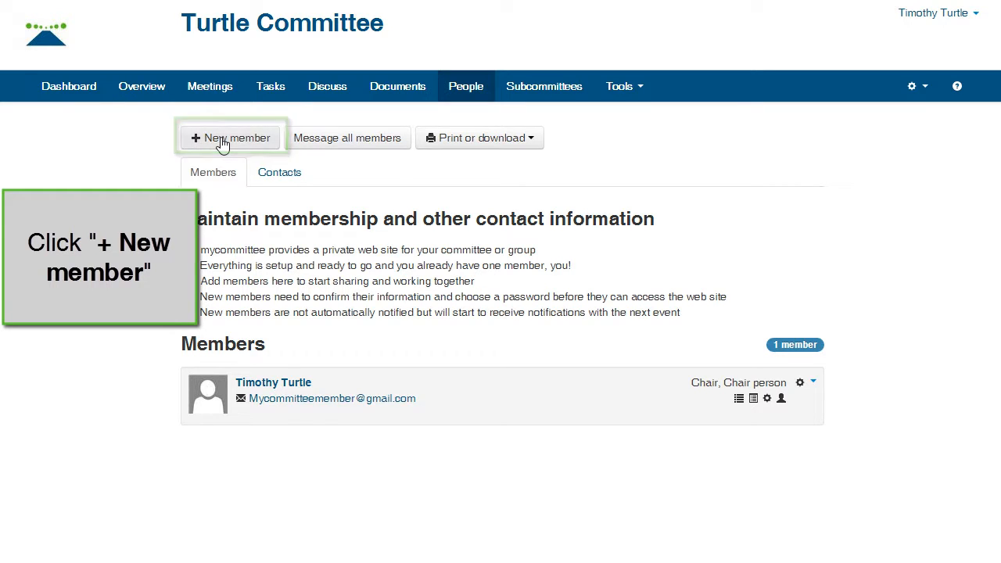
{"action": "left_click", "coordinate": [230, 137]}
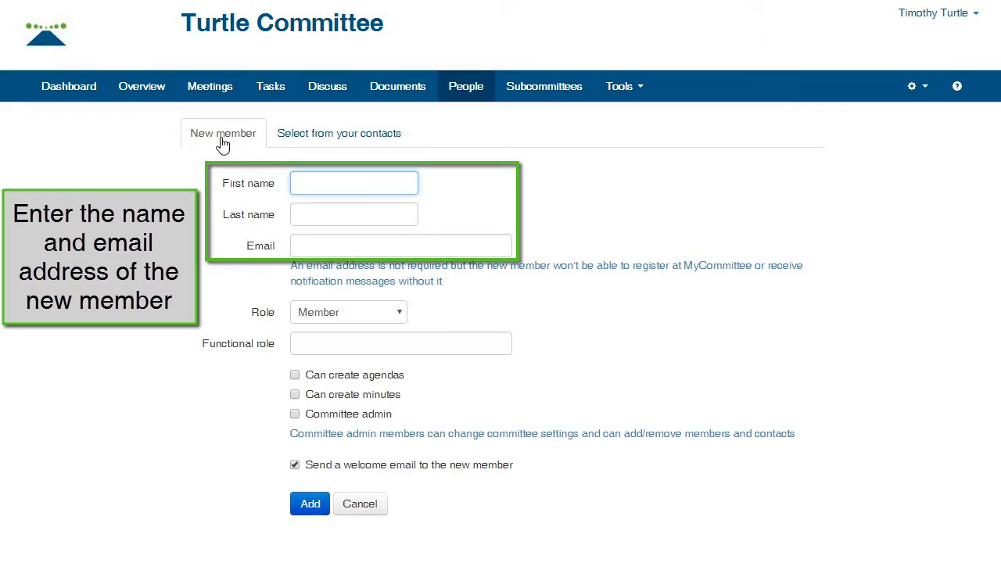
{"action": "type", "text": "Thomas"}
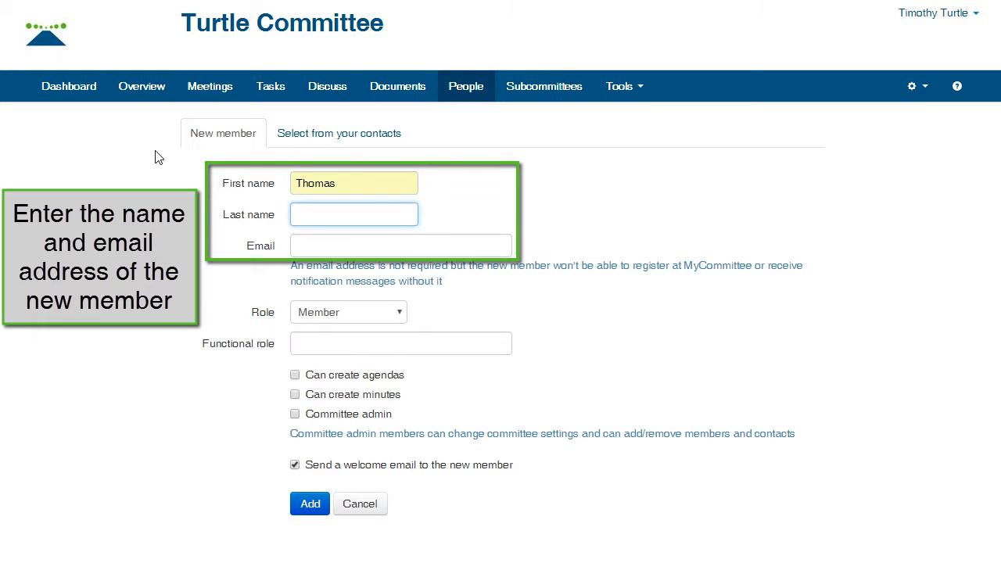
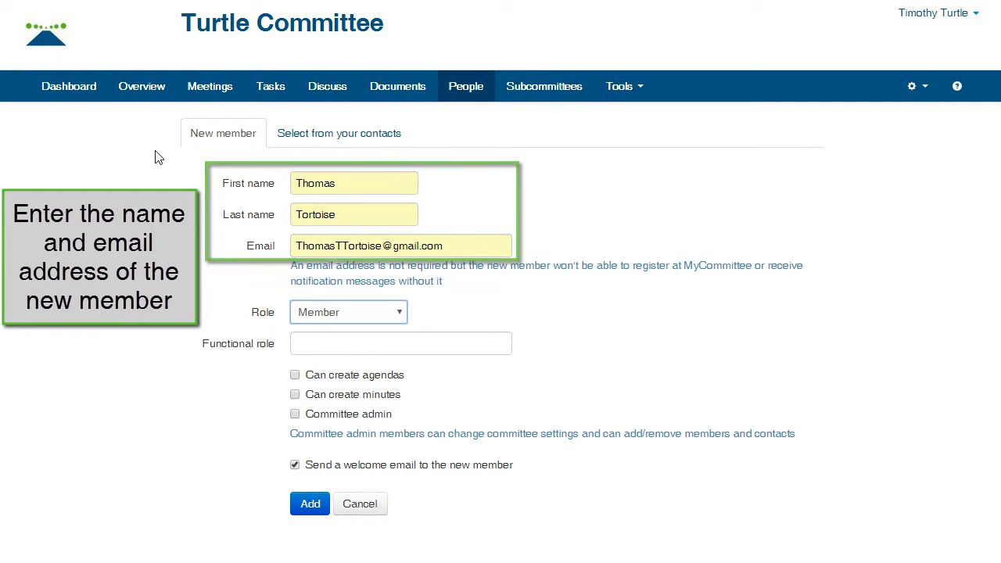
{"action": "left_click", "coordinate": [347, 311]}
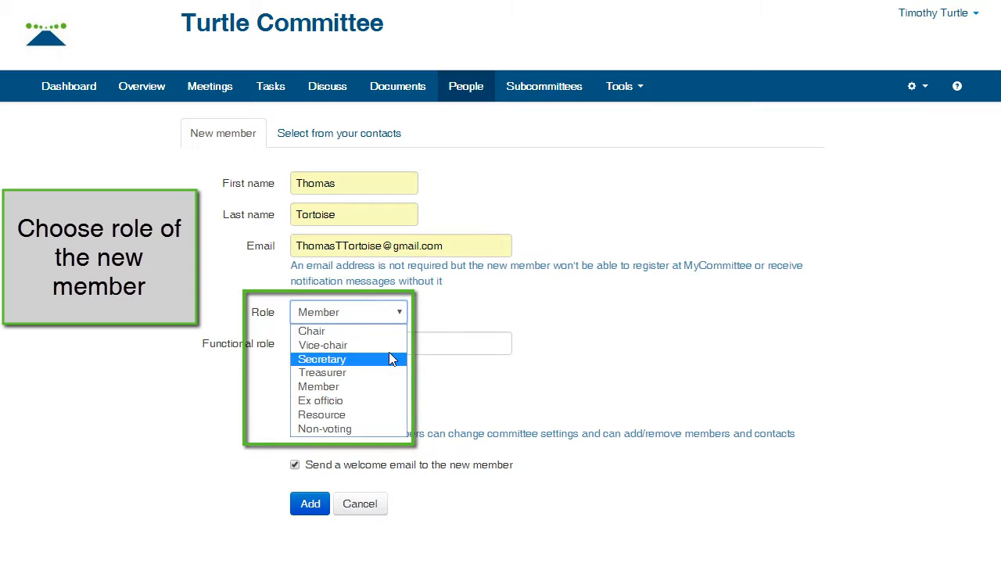
{"action": "mouse_move", "coordinate": [372, 400]}
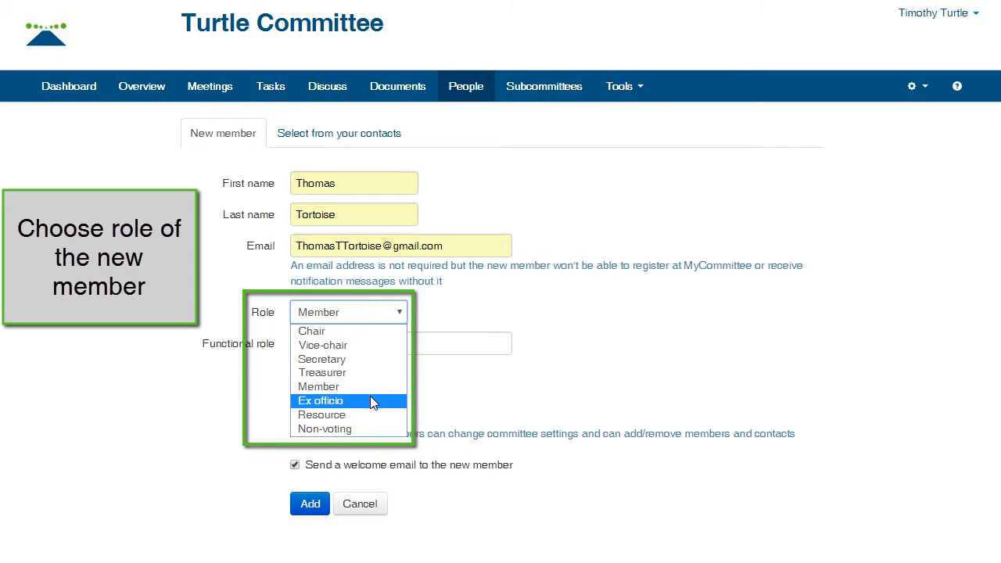
{"action": "left_click", "coordinate": [317, 386]}
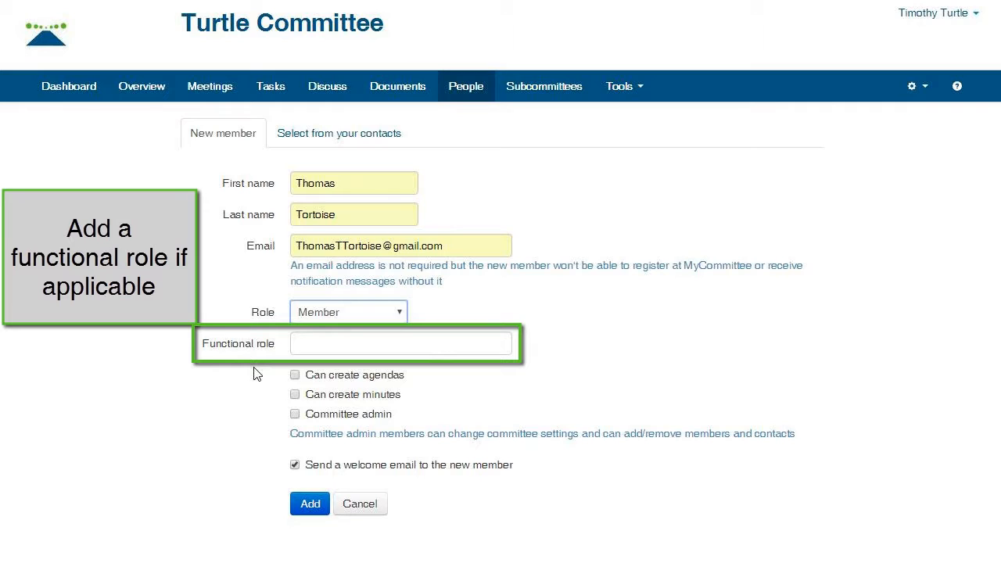
Step: Set functional role 'Sales Rep', adjust permissions, and add the member to the committee
{"action": "left_click", "coordinate": [400, 344]}
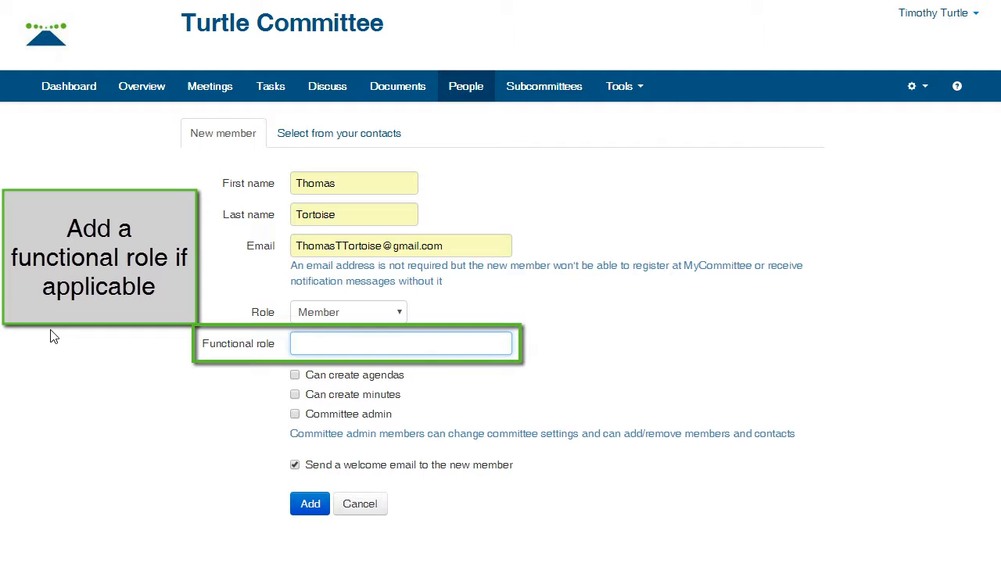
{"action": "type", "text": "Sales Rep"}
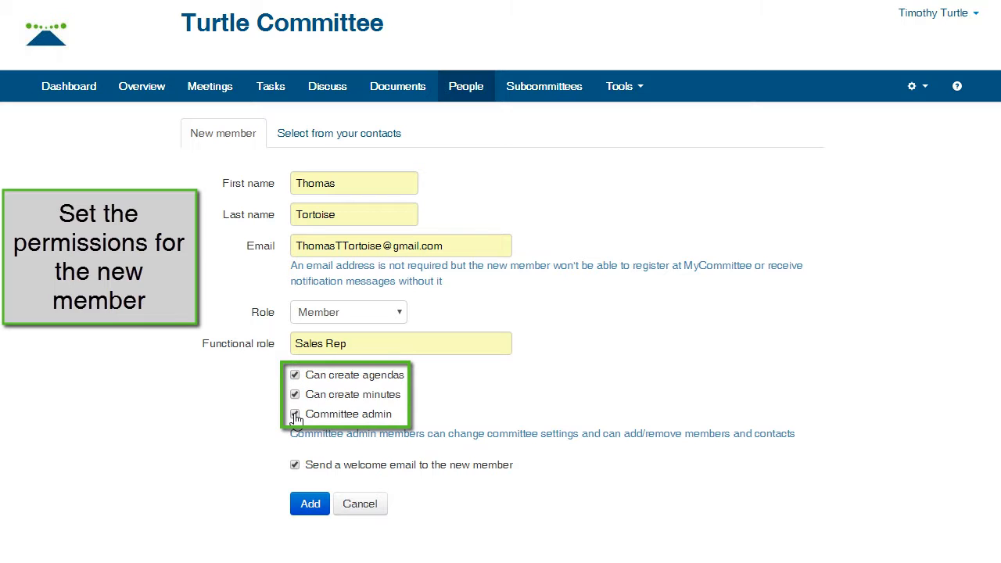
{"action": "left_click", "coordinate": [294, 413]}
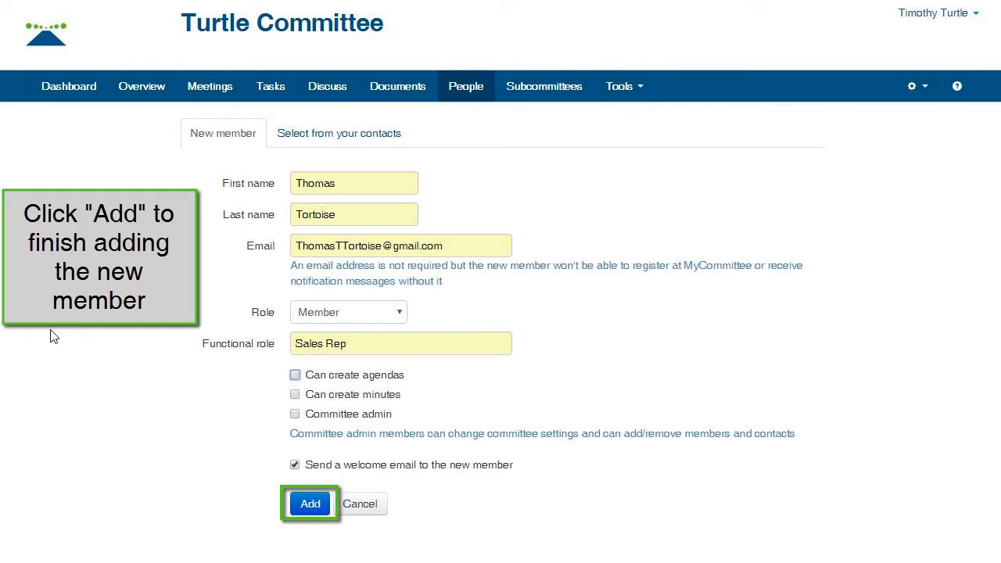
{"action": "left_click", "coordinate": [310, 503]}
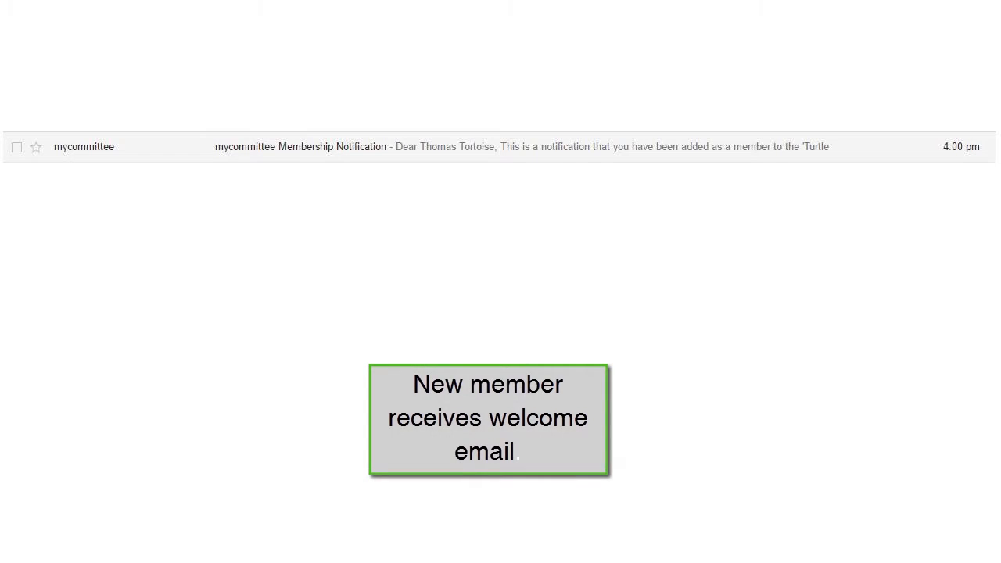
{"action": "mouse_move", "coordinate": [103, 160]}
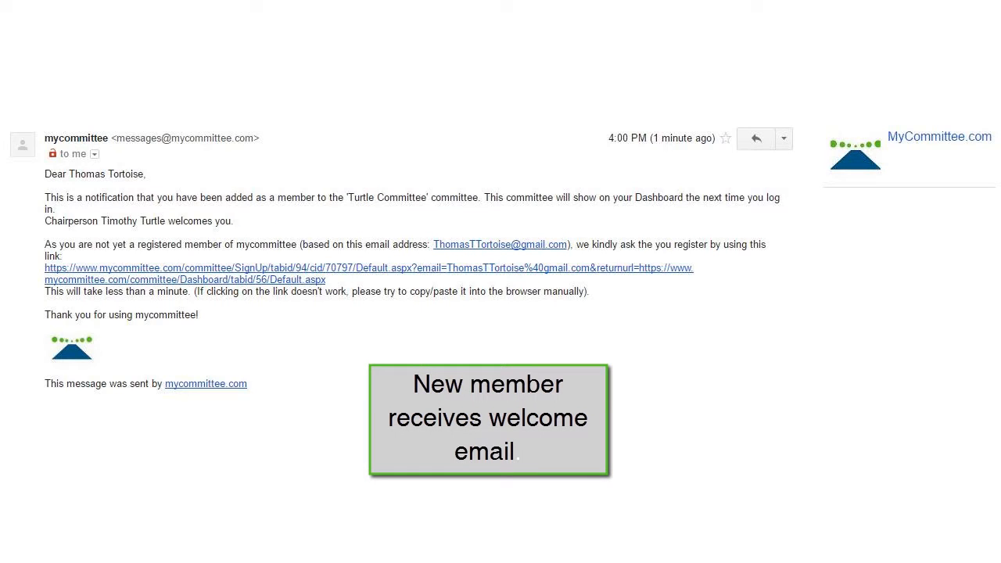
{"action": "mouse_move", "coordinate": [422, 339]}
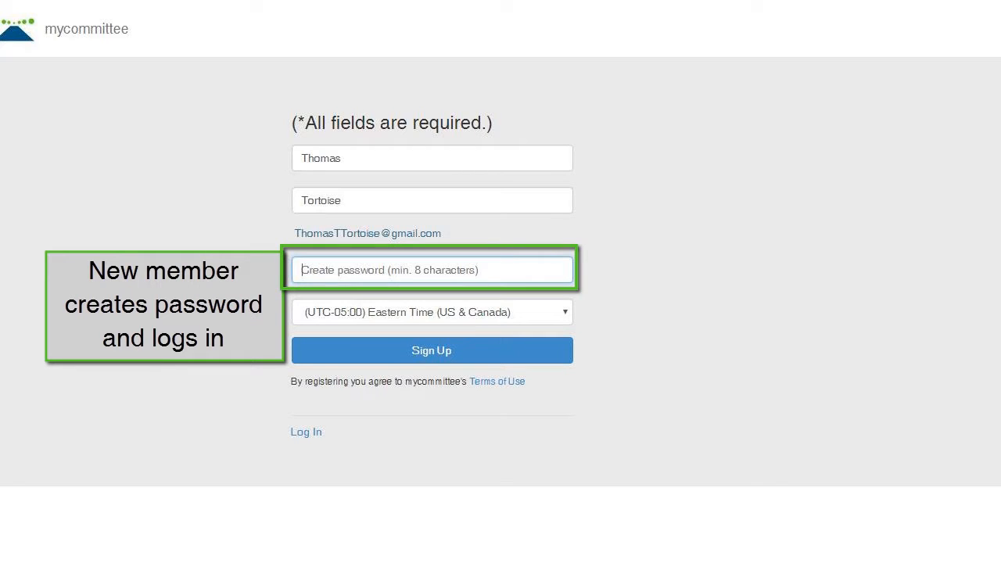
Step: Complete Thomas Tortoise's sign-up with a new password and reach his dashboard
{"action": "type", "text": "•••••"}
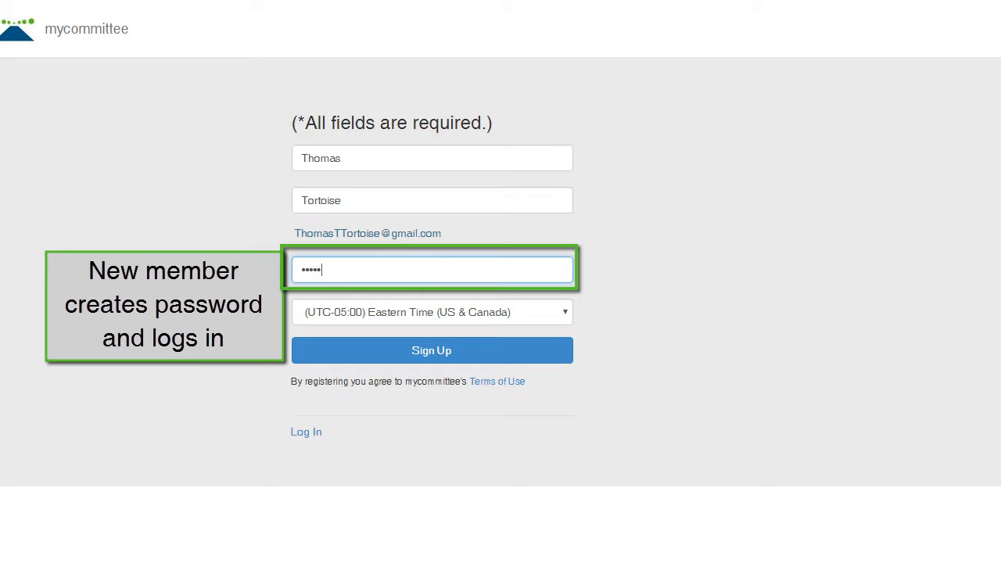
{"action": "type", "text": "••••"}
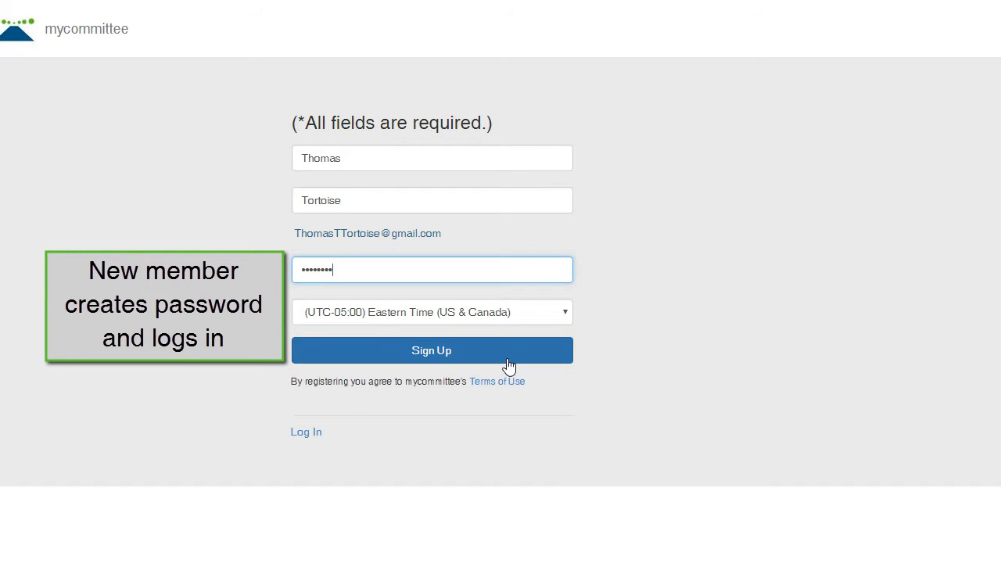
{"action": "left_click", "coordinate": [432, 351]}
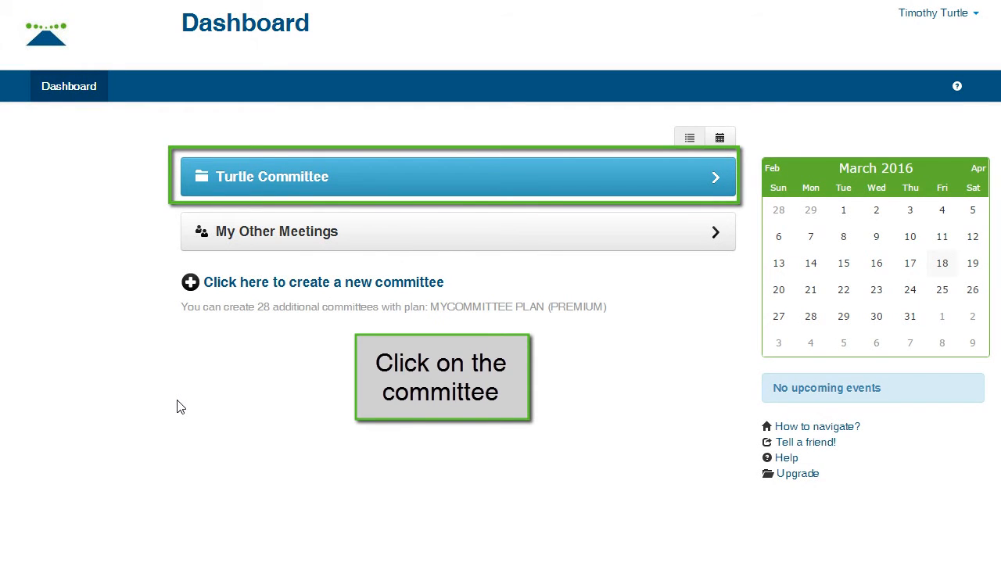
{"action": "mouse_move", "coordinate": [272, 185]}
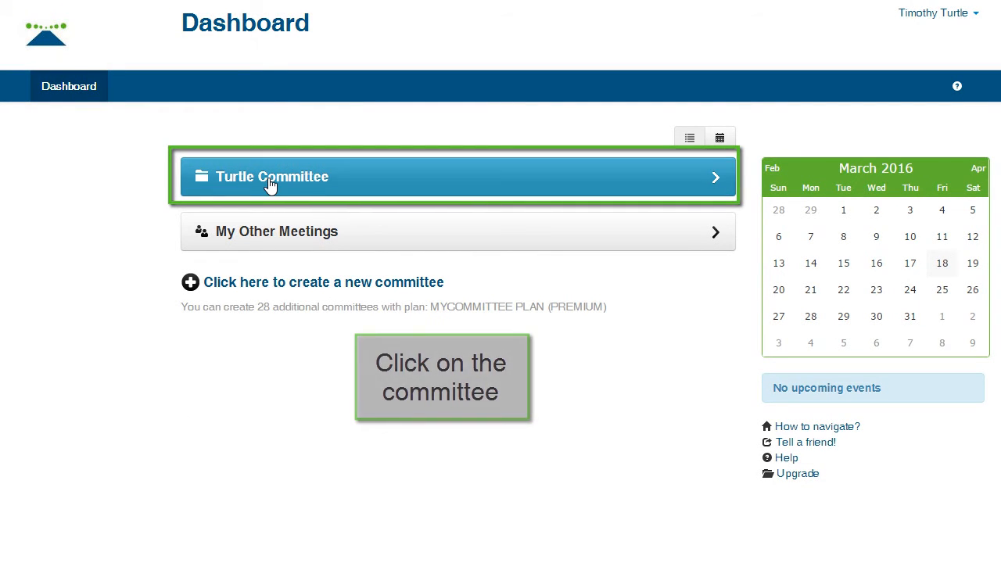